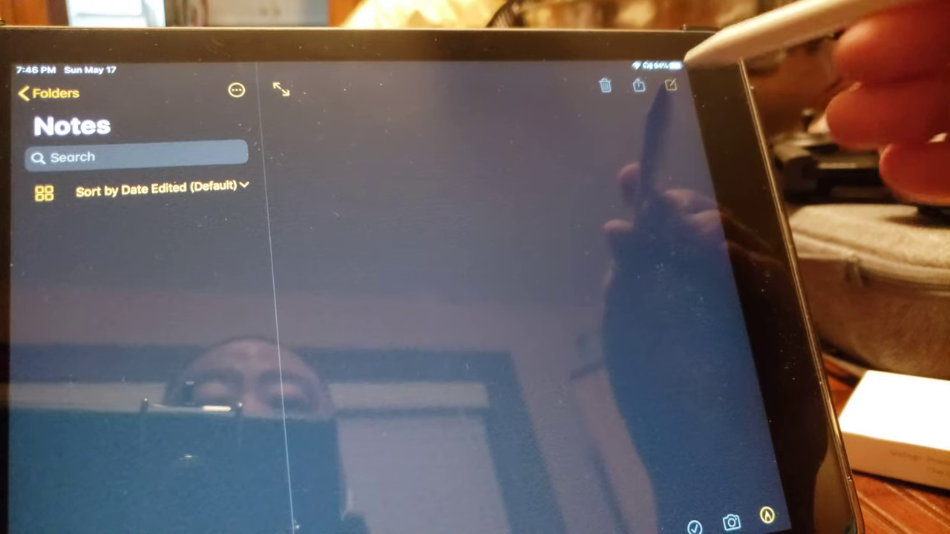
Swipe up from the bottom edge to close the empty note in Notes
drag(415, 245, 386, 312)
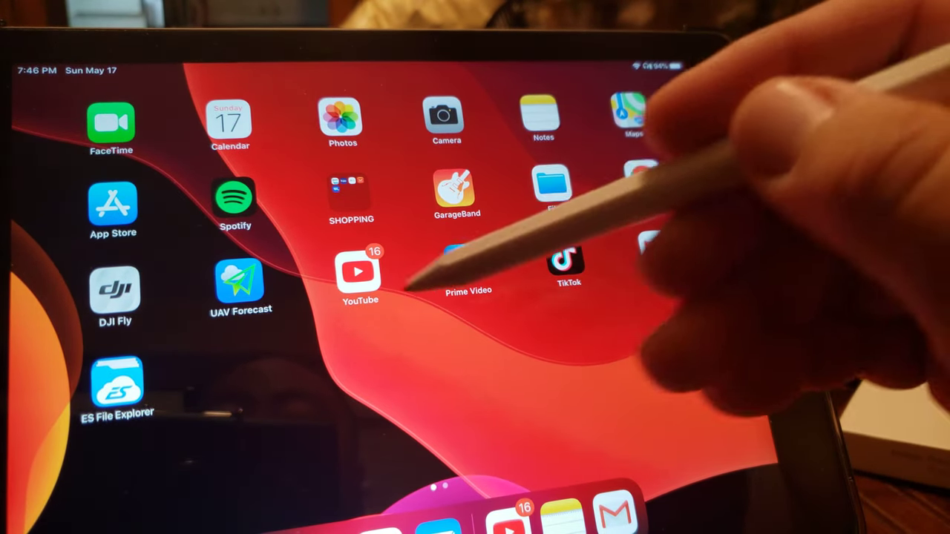
click(359, 271)
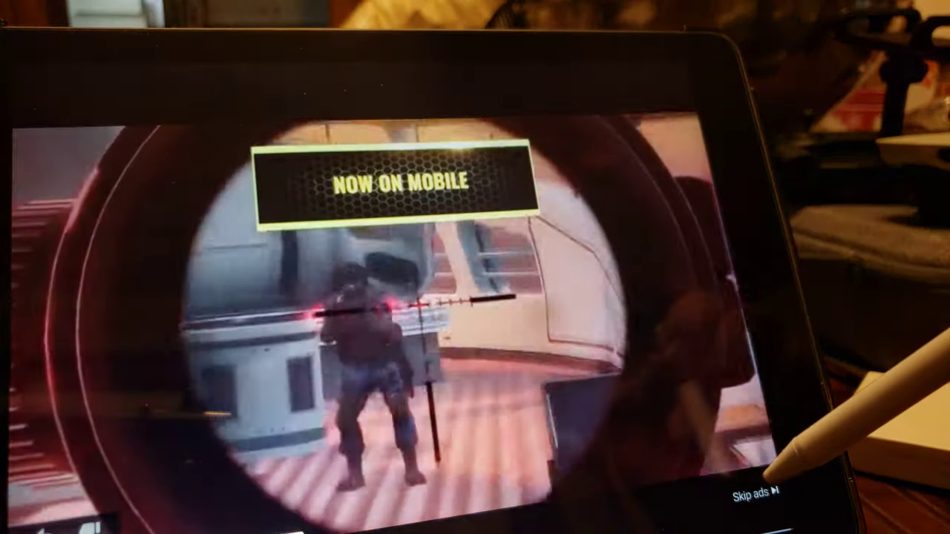
click(754, 494)
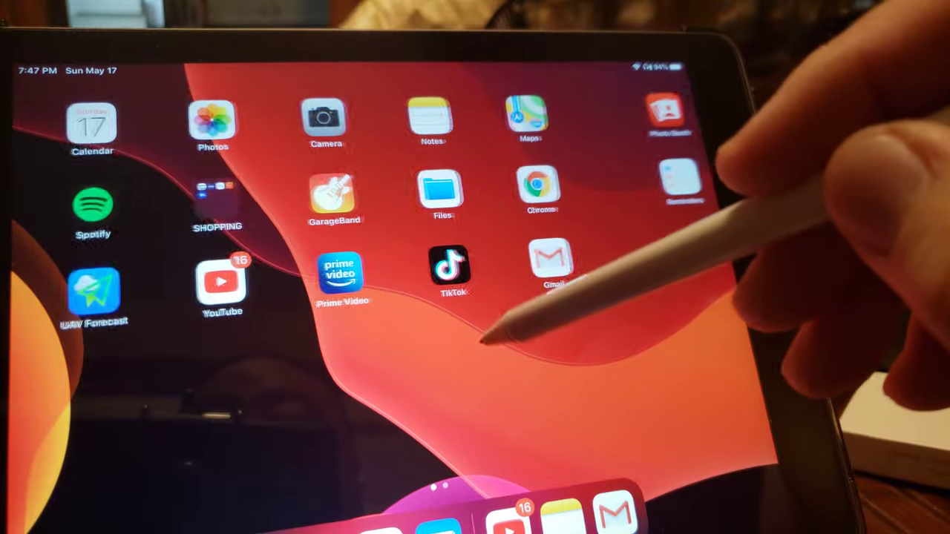
Go to the second page, long-press the Home app and choose Edit Home Screen
scroll(left, 3)
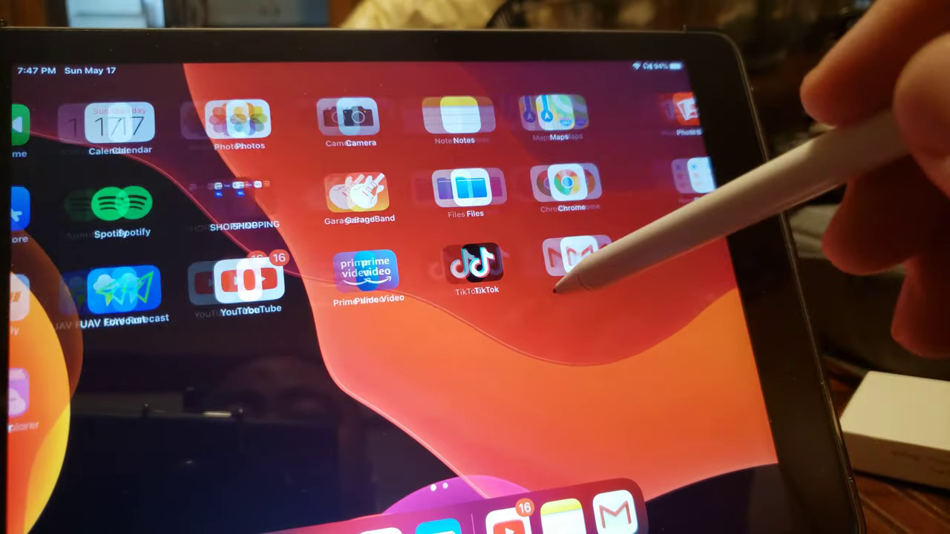
scroll(left, 3)
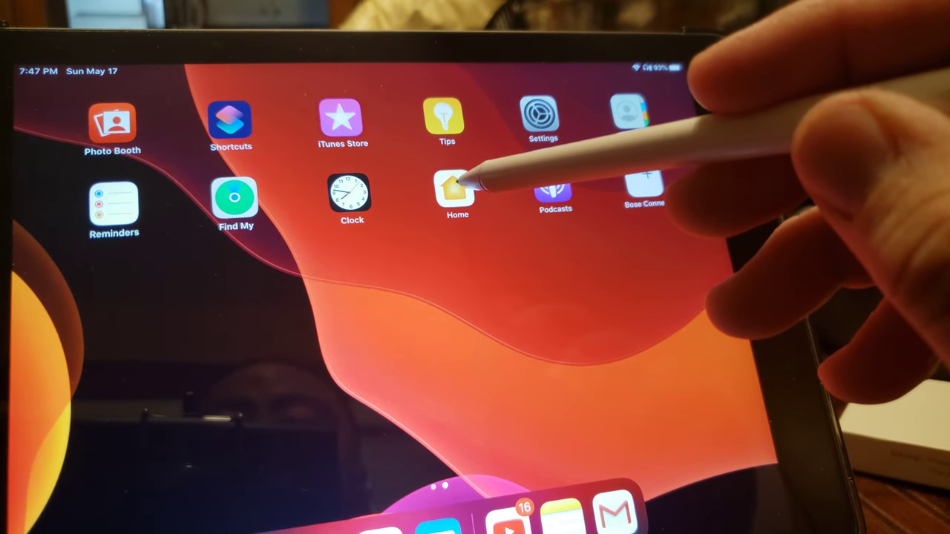
click(457, 193)
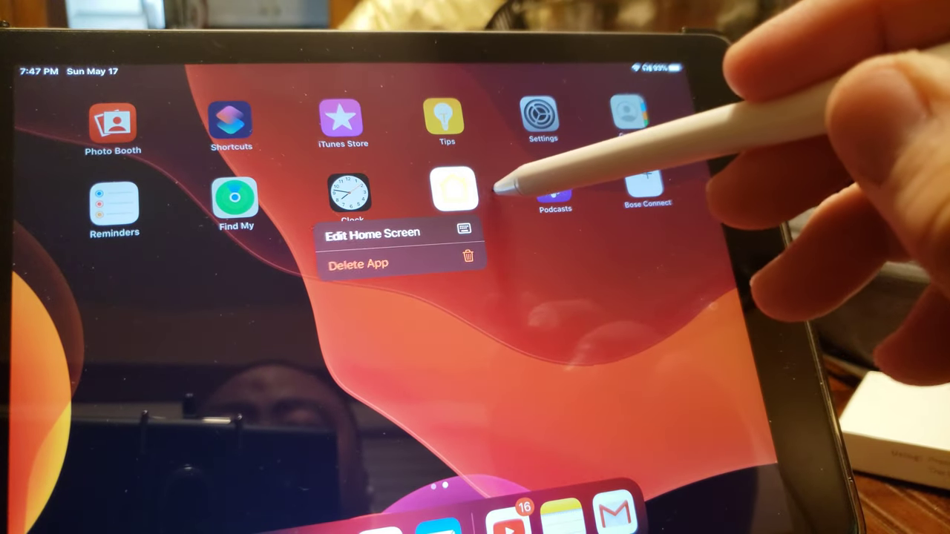
click(372, 233)
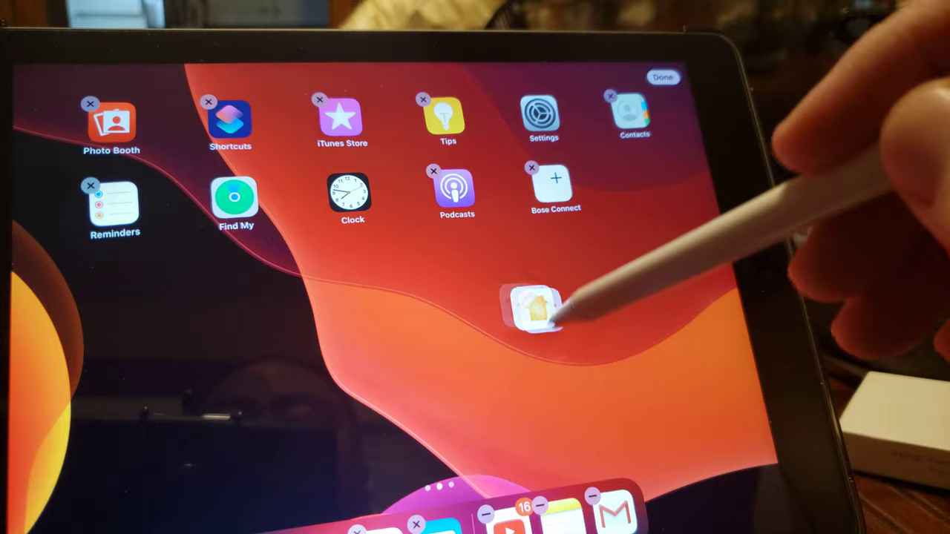